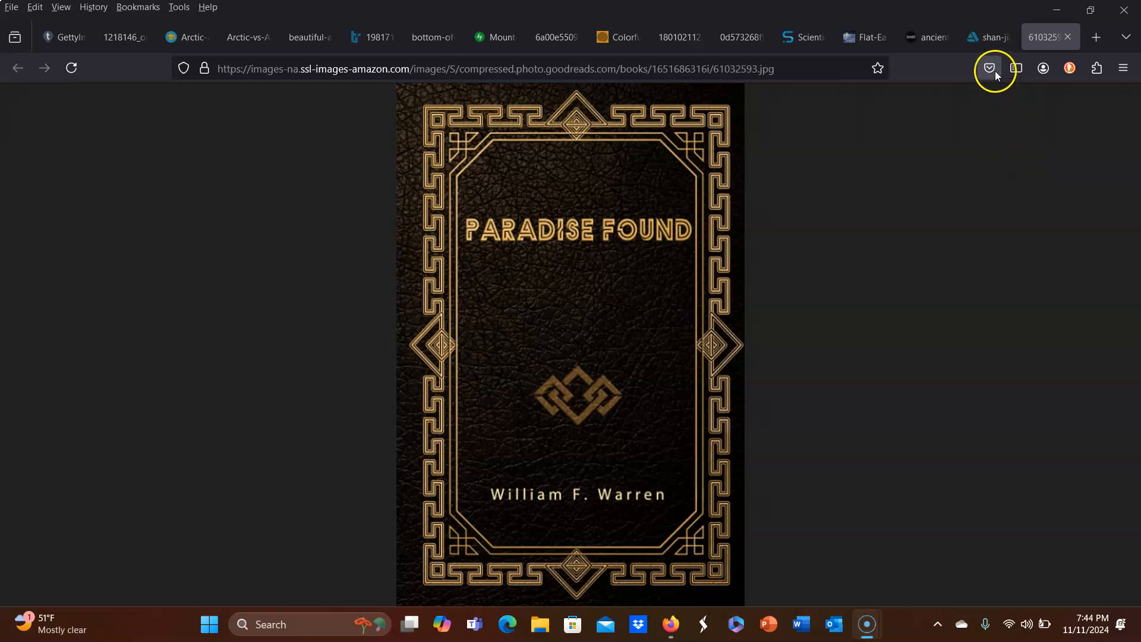
# Show the shan-jiang fantasy landscape painting with the woman, animals and glowing tree
pyautogui.click(989, 37)
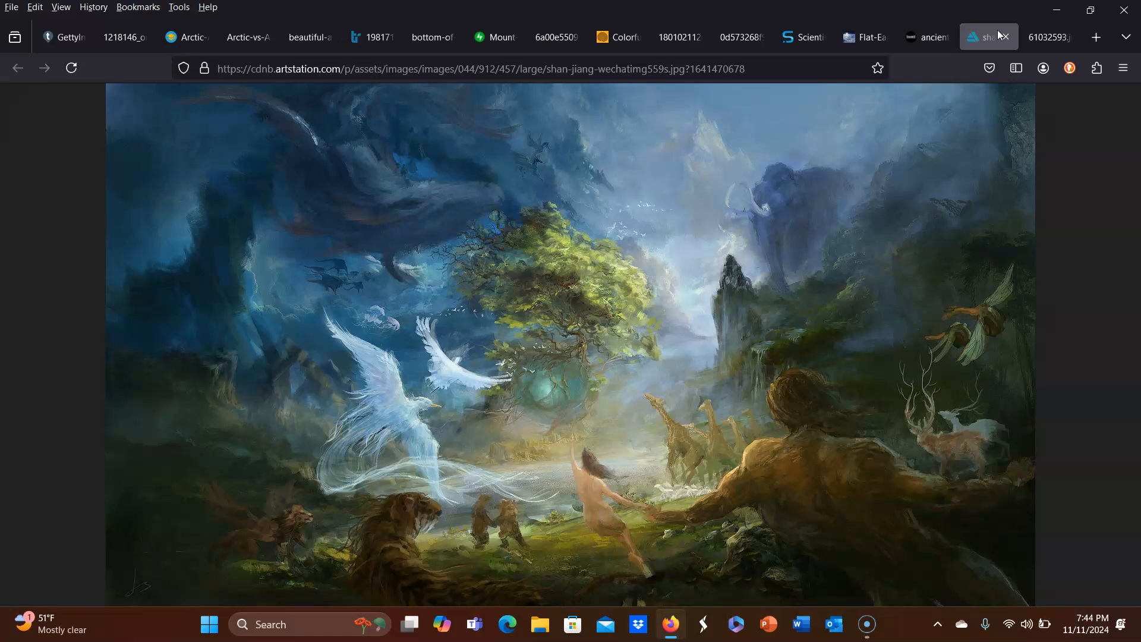
# Show the chart comparing Egyptian, Norse, Hindu, Inca, Navajo and Hebrew world models
pyautogui.click(927, 37)
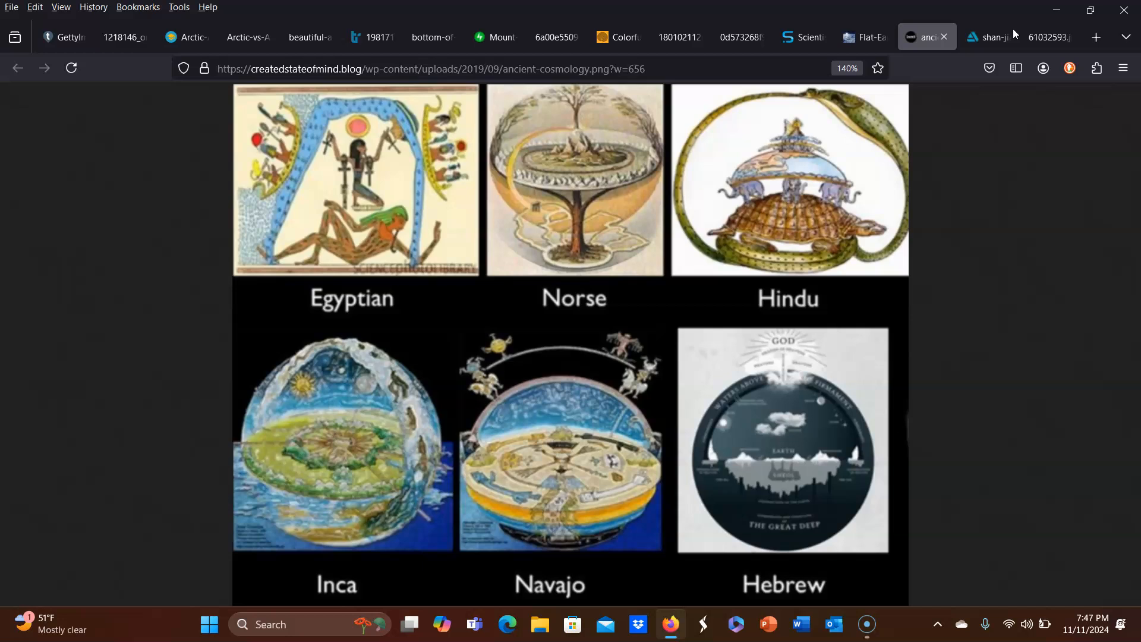
pyautogui.moveTo(872, 37)
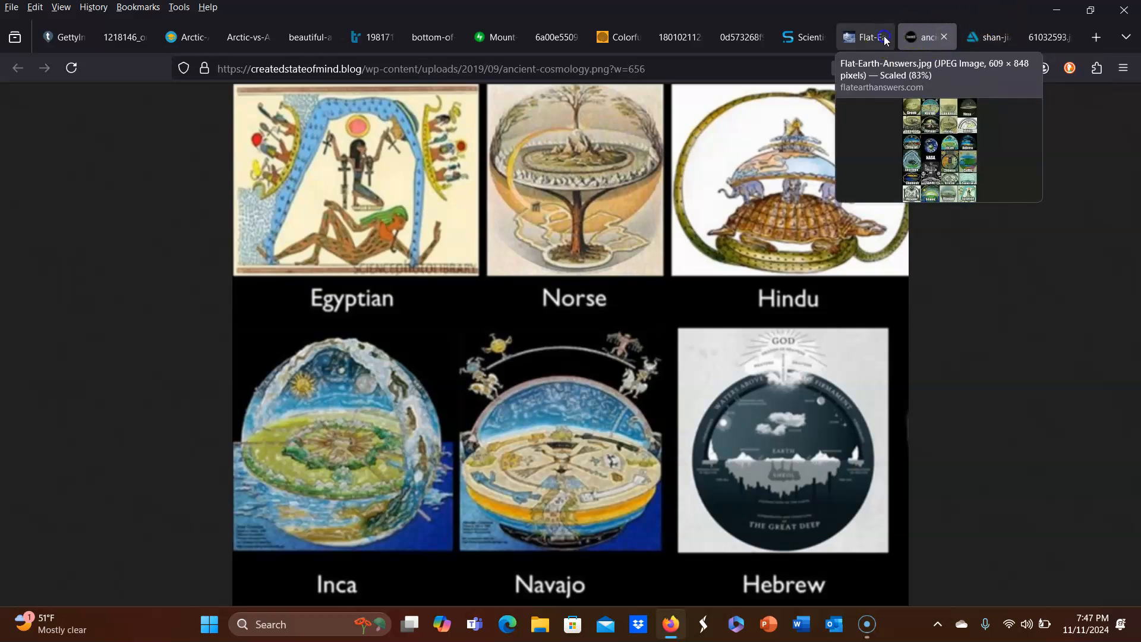
# Show the flat-earth cultures chart, then the photo of the eccentric scientist with a flask
pyautogui.click(867, 37)
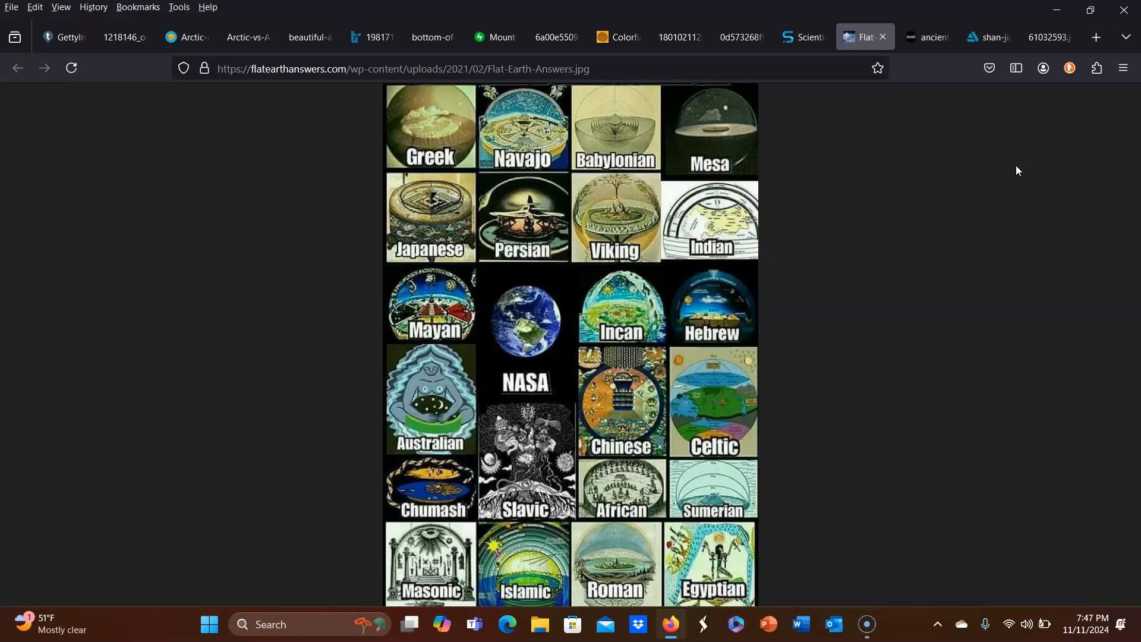
pyautogui.click(806, 37)
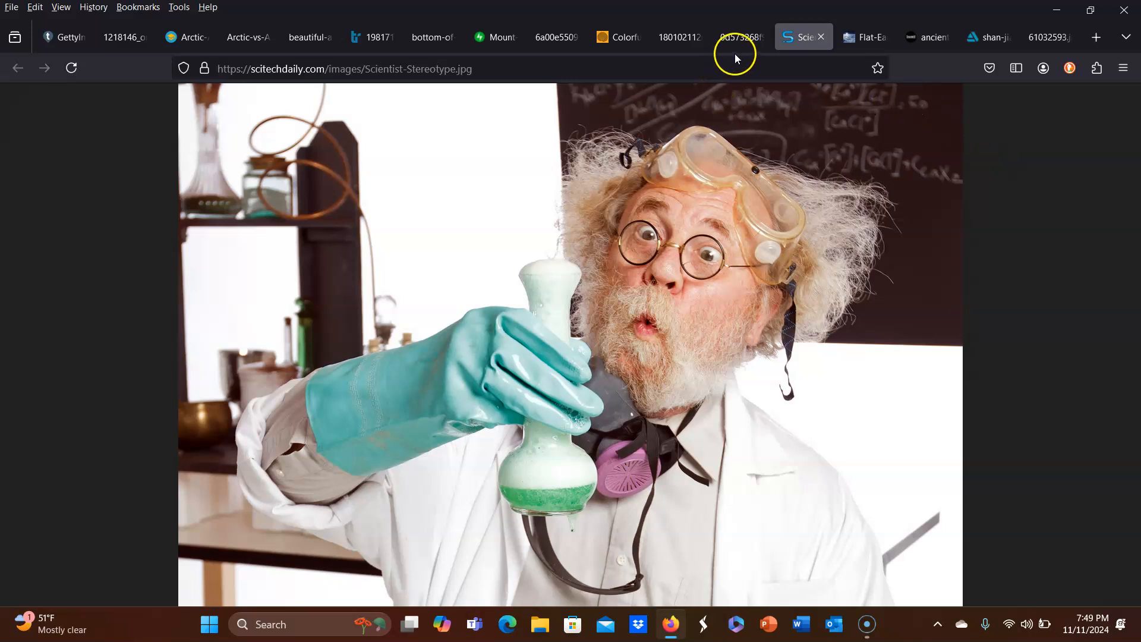
# Show the 'What Is a Scientist?' poster listing curiosity, hypotheses and experiments
pyautogui.click(742, 36)
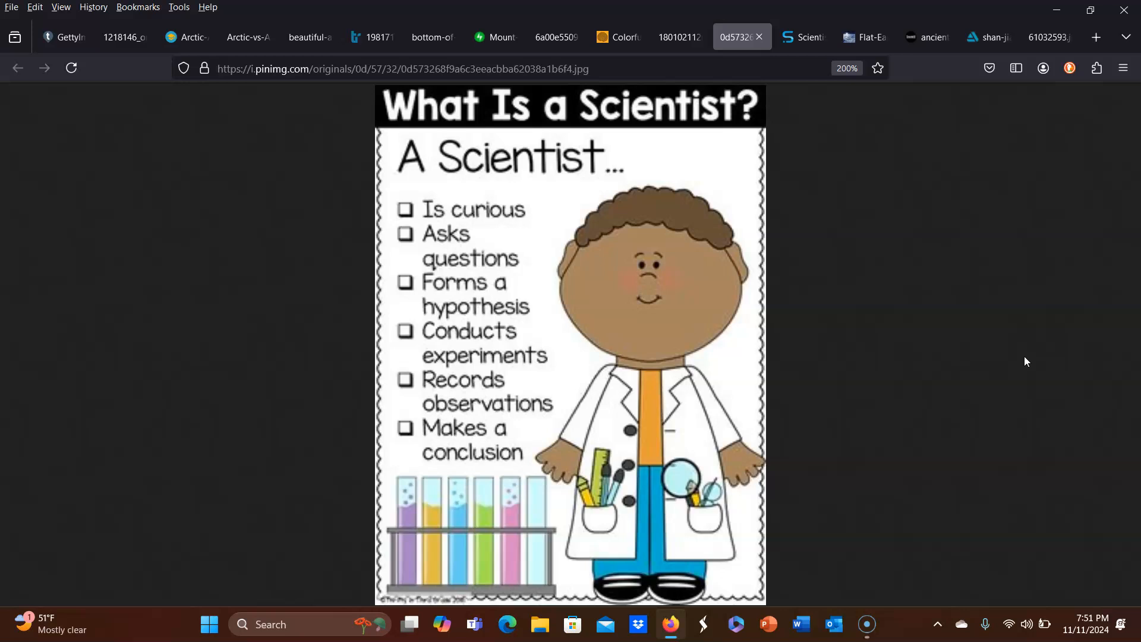
# Show the misty night scene of a bare silhouetted tree under a starry pink sky
pyautogui.click(677, 37)
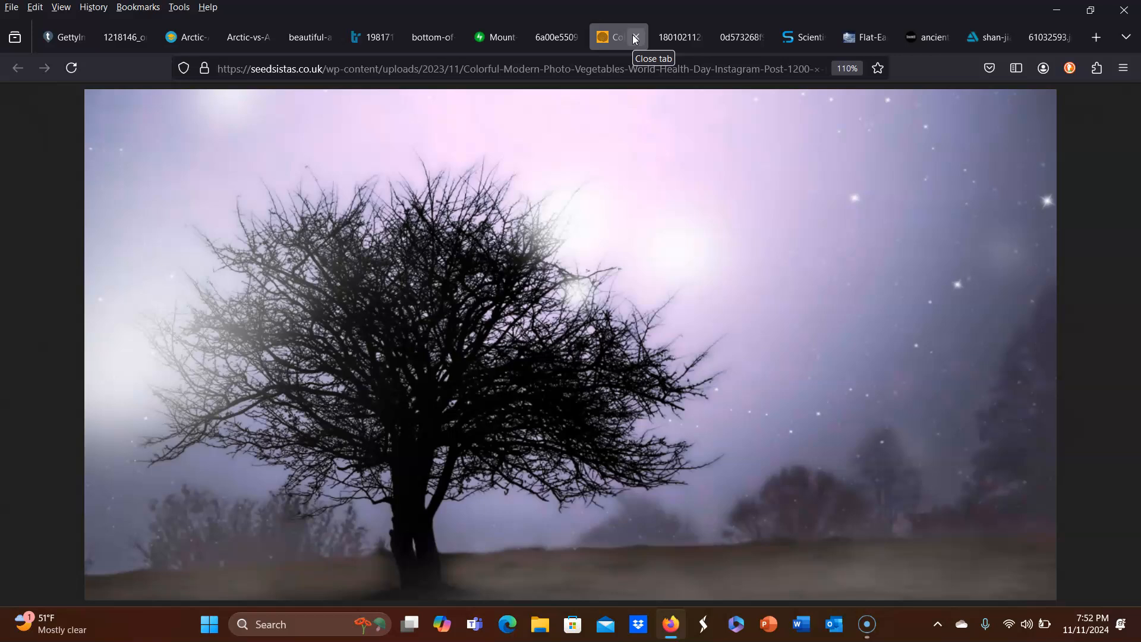
# Show the antique circular Arctic map with ornate corner vignettes
pyautogui.click(557, 37)
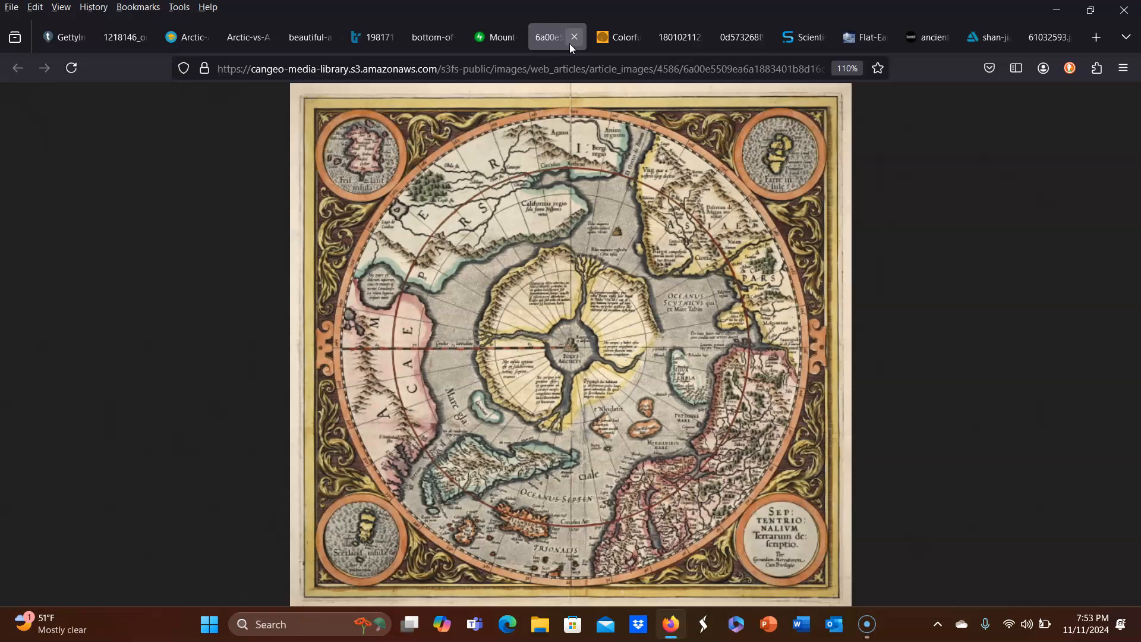
# Show the painting of snowy Mount Meru framed by orange and blue rock spires
pyautogui.click(500, 37)
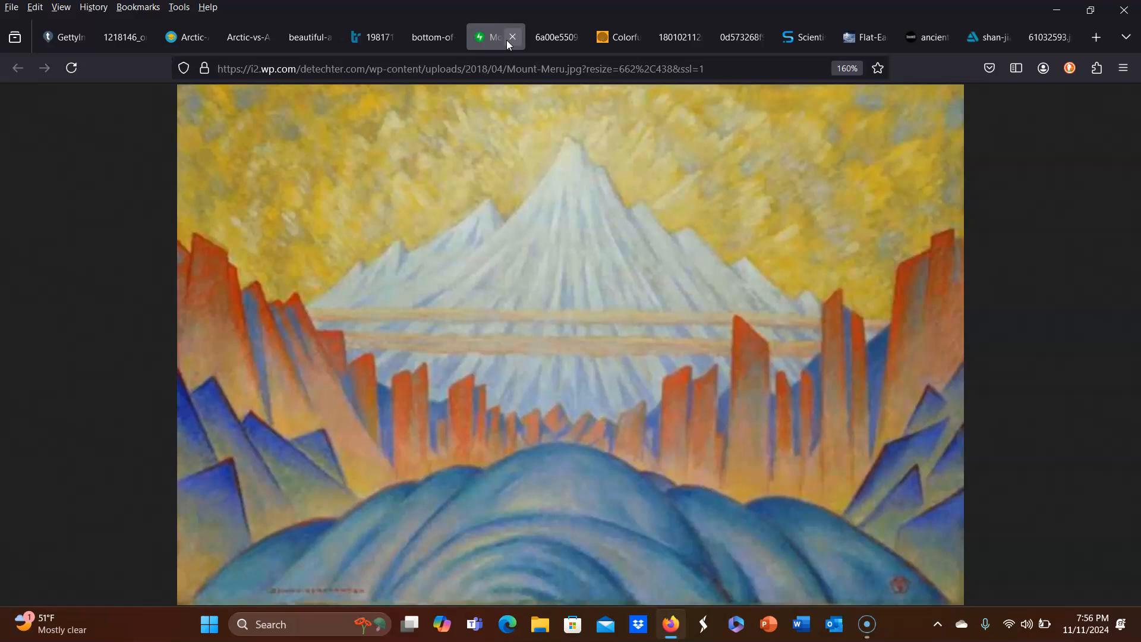
pyautogui.moveTo(442, 37)
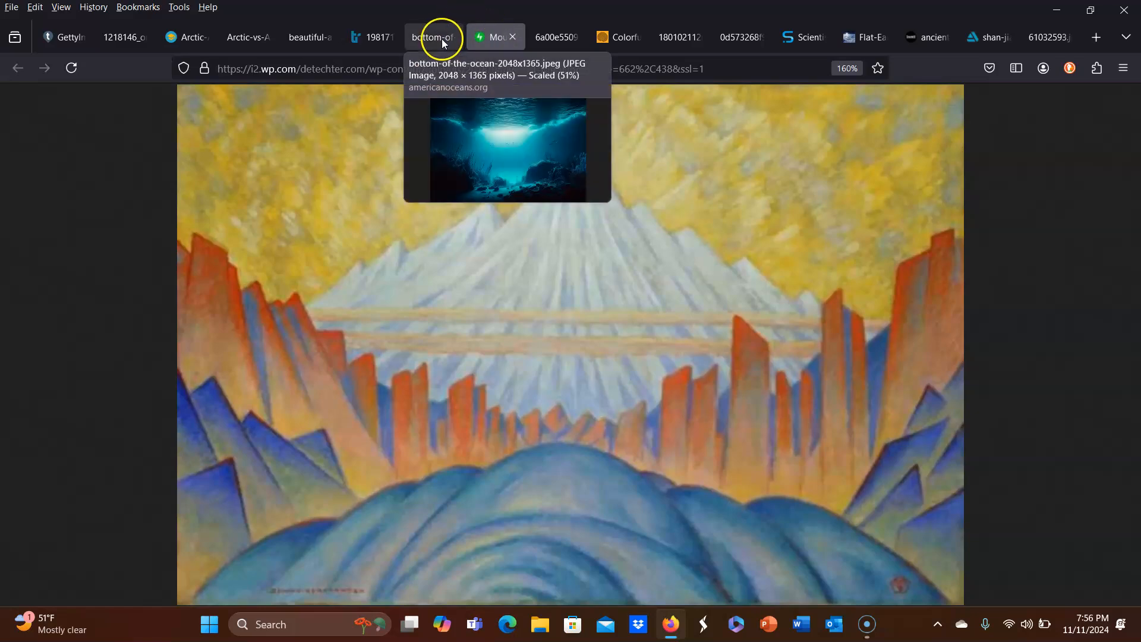
# Show the sunlit rocky, coral-dotted ocean floor image
pyautogui.click(433, 37)
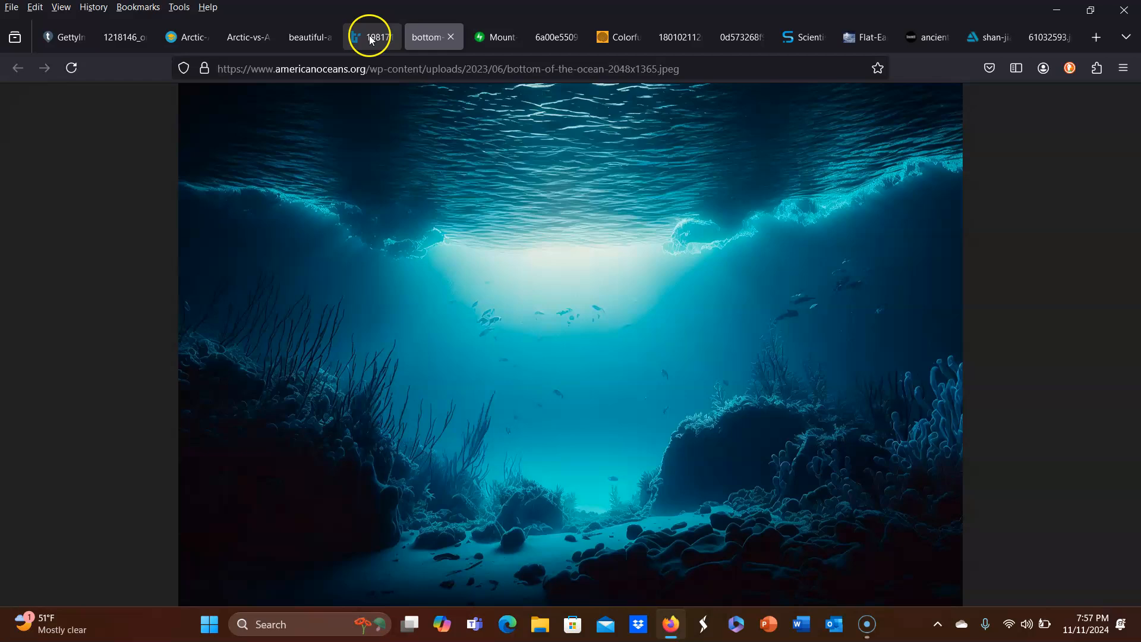
# Show the lakeside hikers photo, then the lichen-covered Arctic summer shoreline pool
pyautogui.click(376, 37)
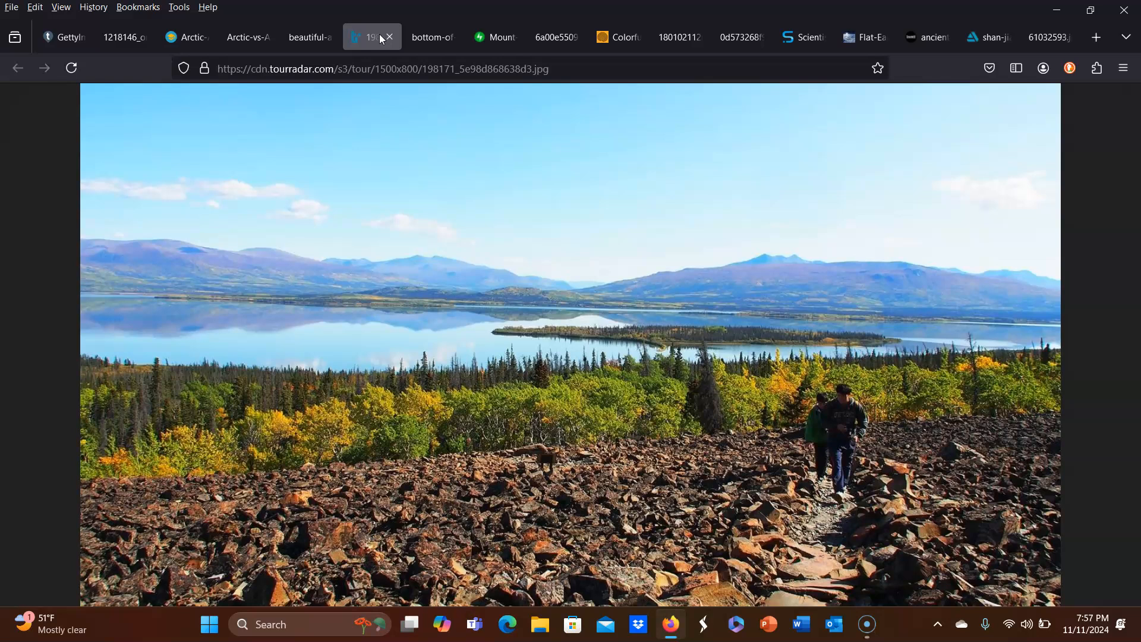
pyautogui.click(309, 37)
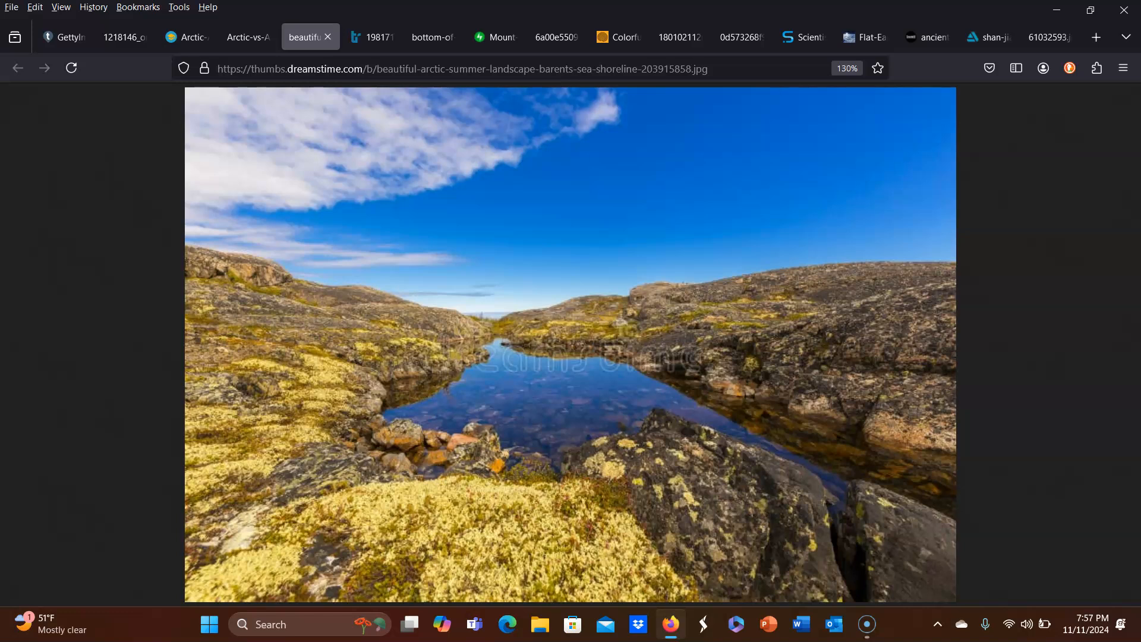
# Show 'The Arctic vs Antarctica' image pairing polar bears with emperor penguins
pyautogui.click(247, 37)
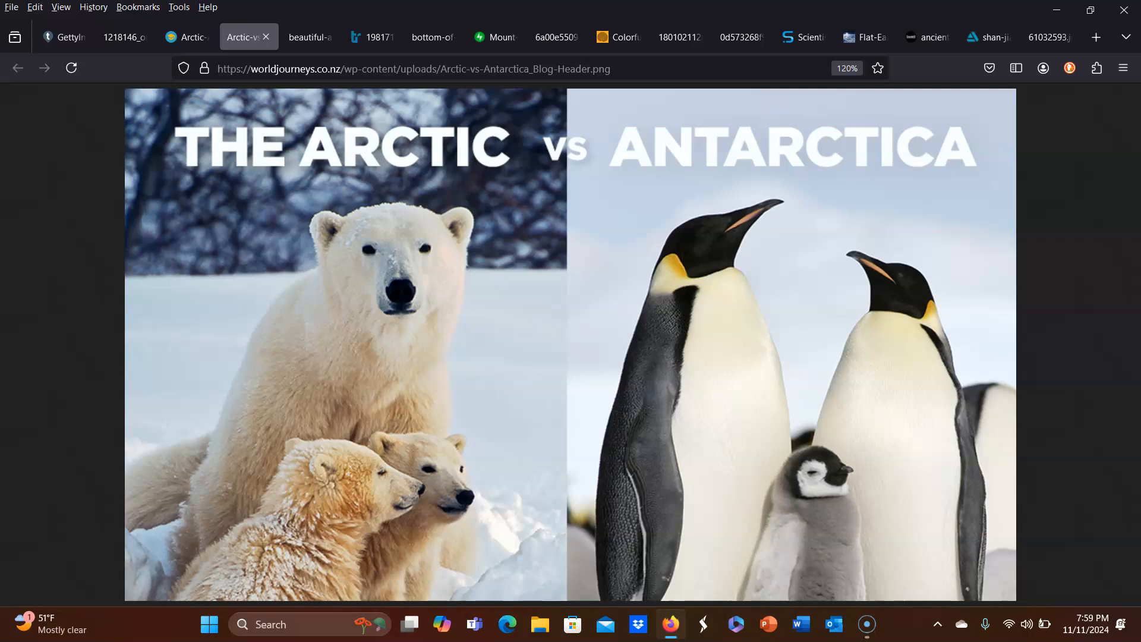
# Show the labeled Arctic animals chart with polar bear, reindeer, walrus, puffin and narwhal
pyautogui.click(189, 37)
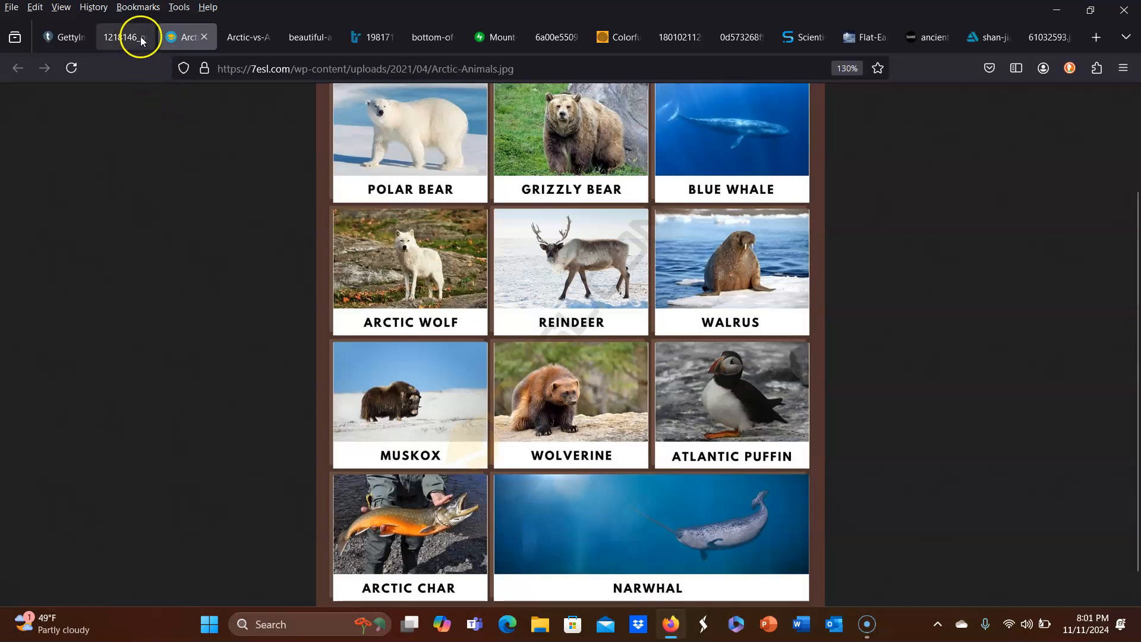
# Show the grass tussocks among granite rocks photo, then the aurora over snow photo
pyautogui.click(125, 37)
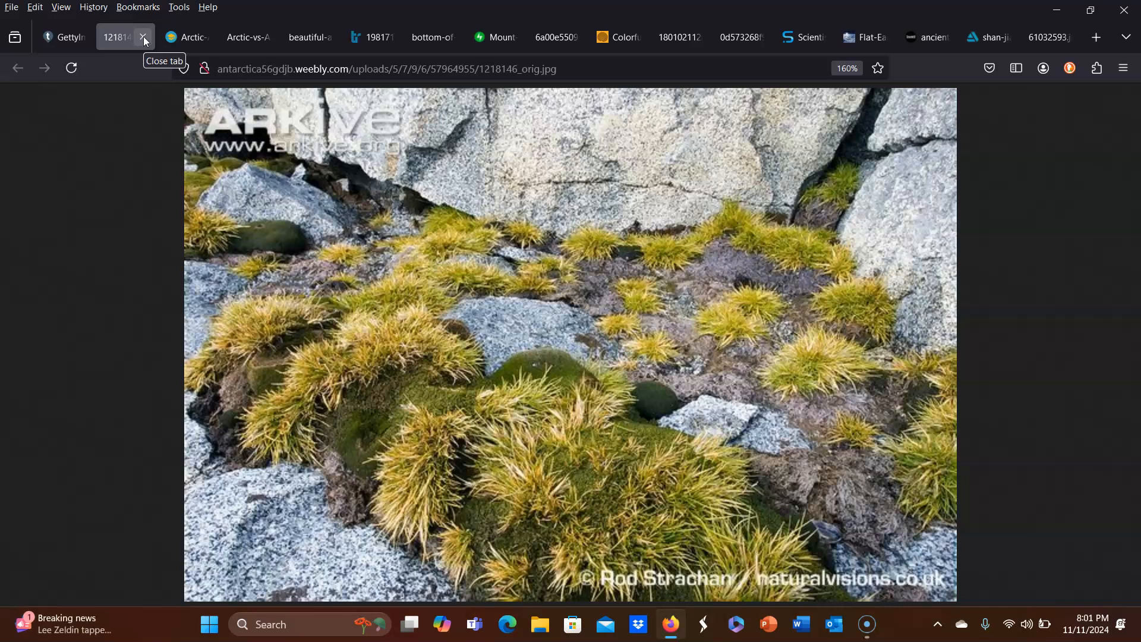
pyautogui.moveTo(70, 30)
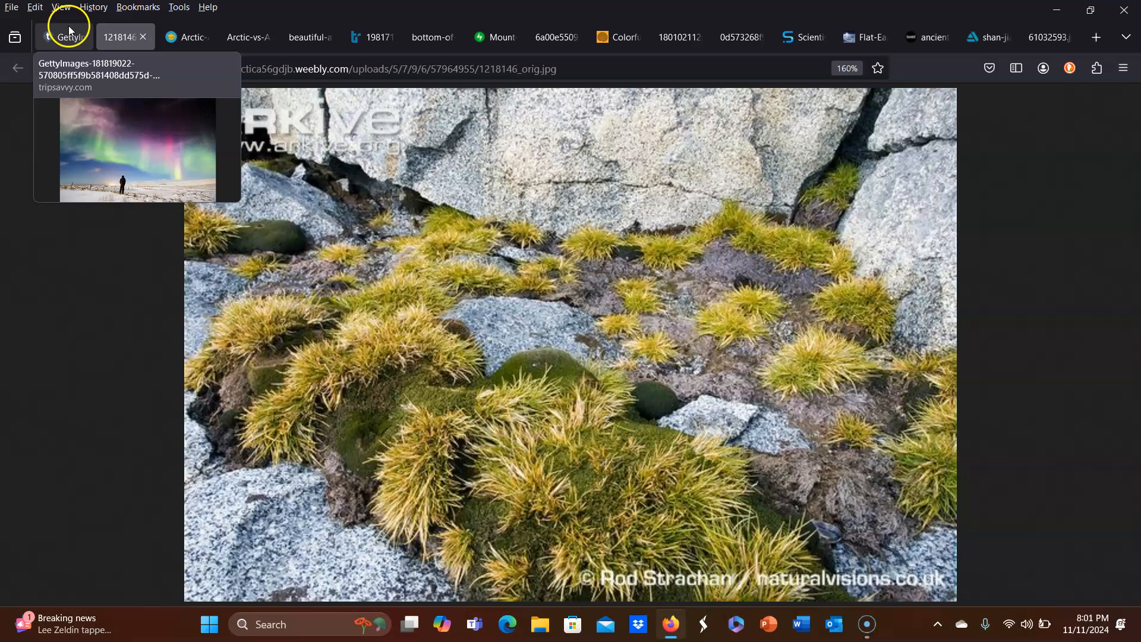
pyautogui.click(64, 37)
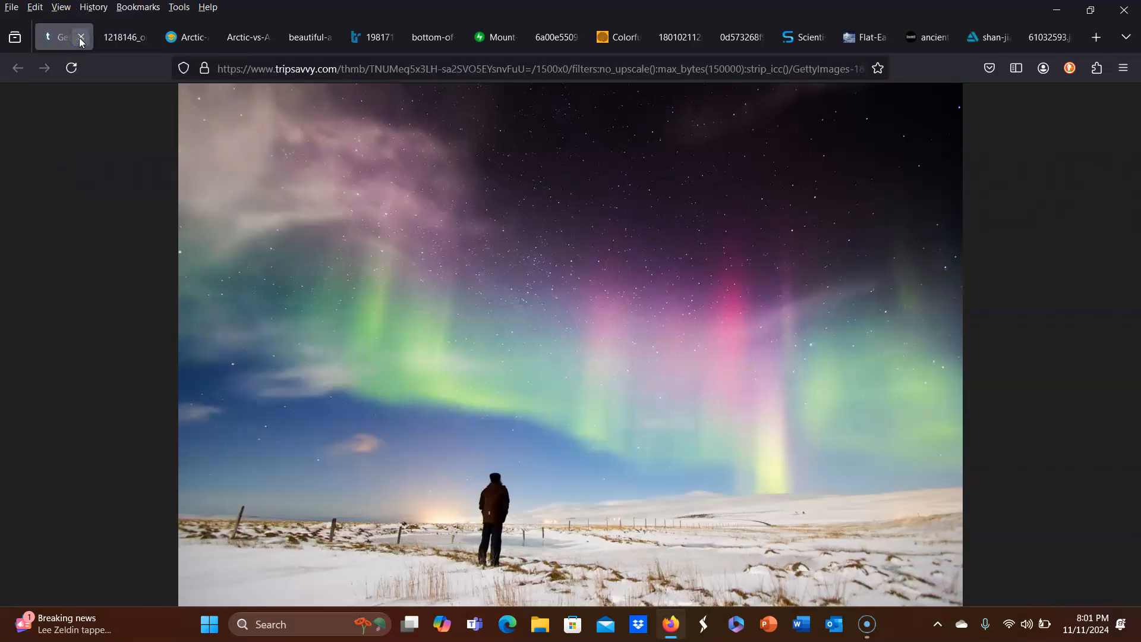